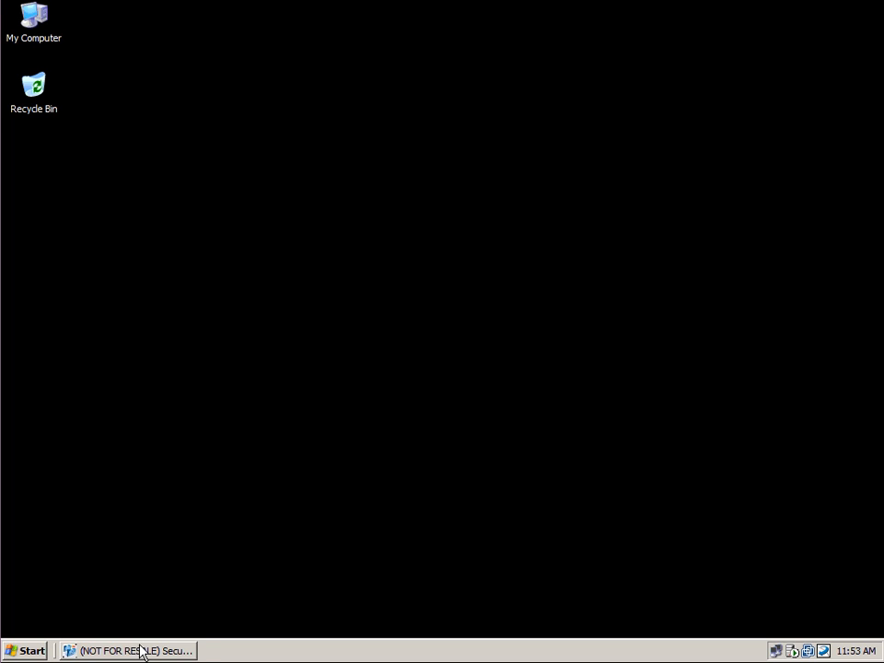
Restore the Secure Copy window from the taskbar to show the new, empty job
click(128, 650)
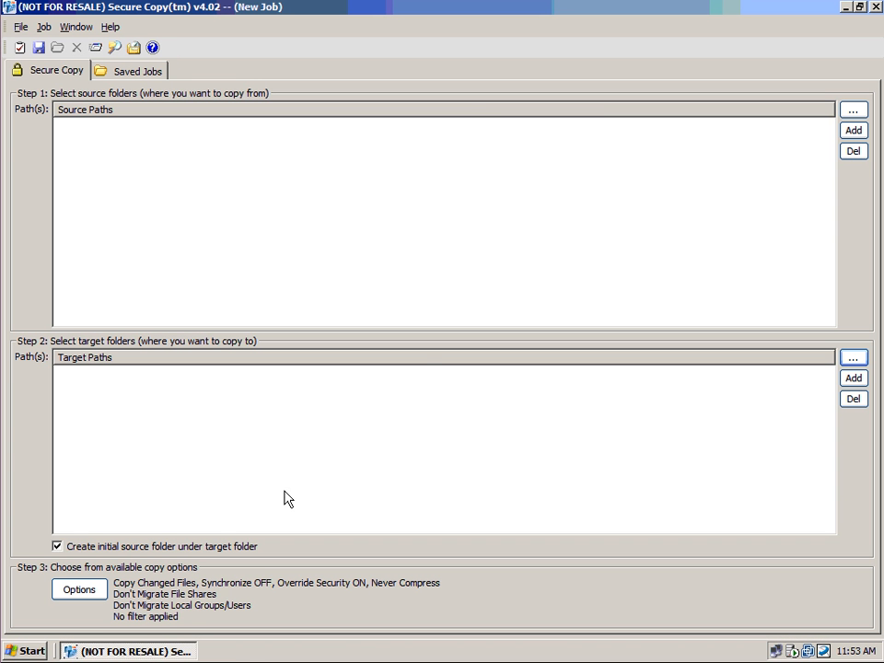
mouse_move(447, 330)
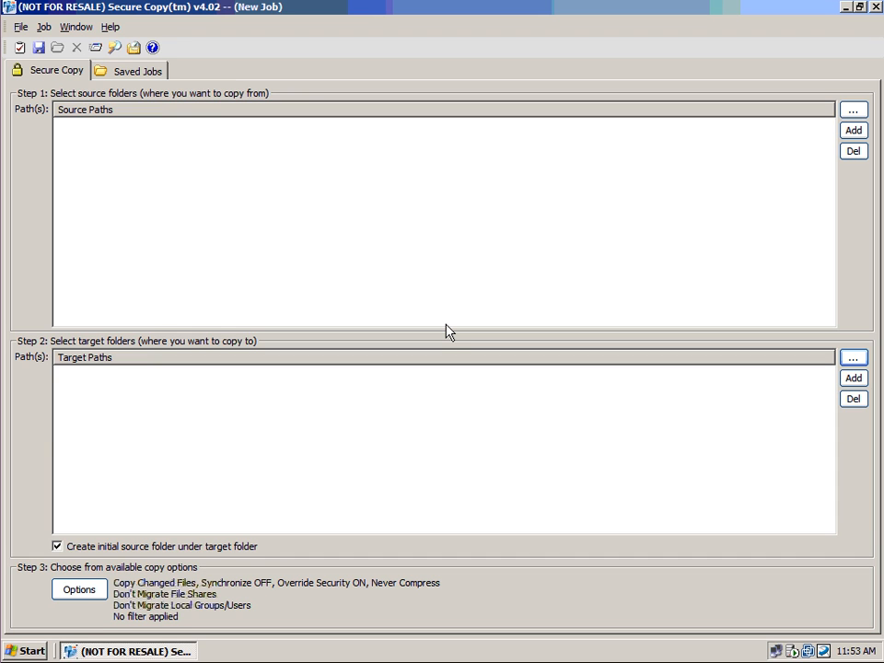
mouse_move(453, 306)
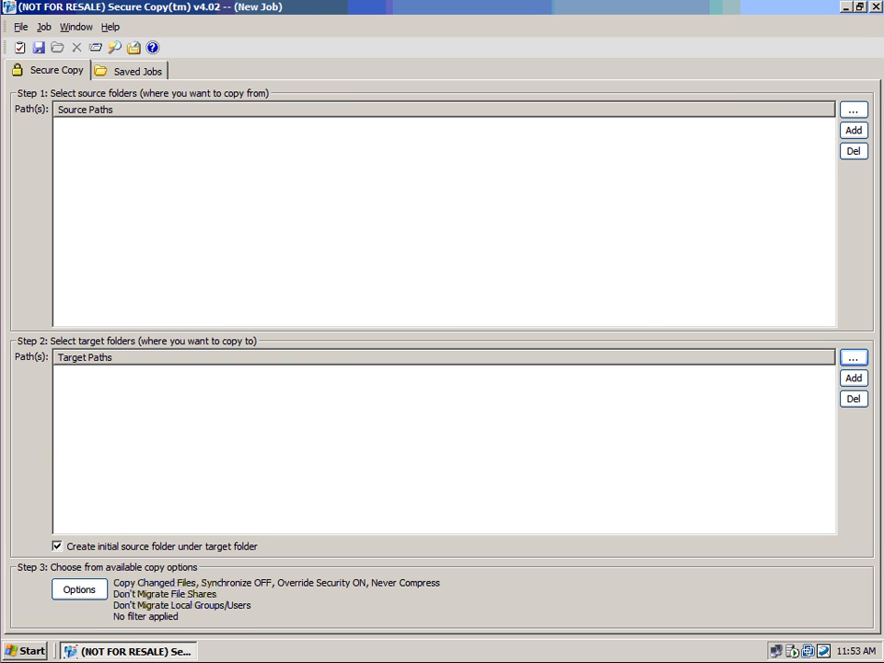
Browse Network Neighborhood > Demo > Demodc1 and set the Data share as the source, giving \\DEMODC1\Data\
click(853, 111)
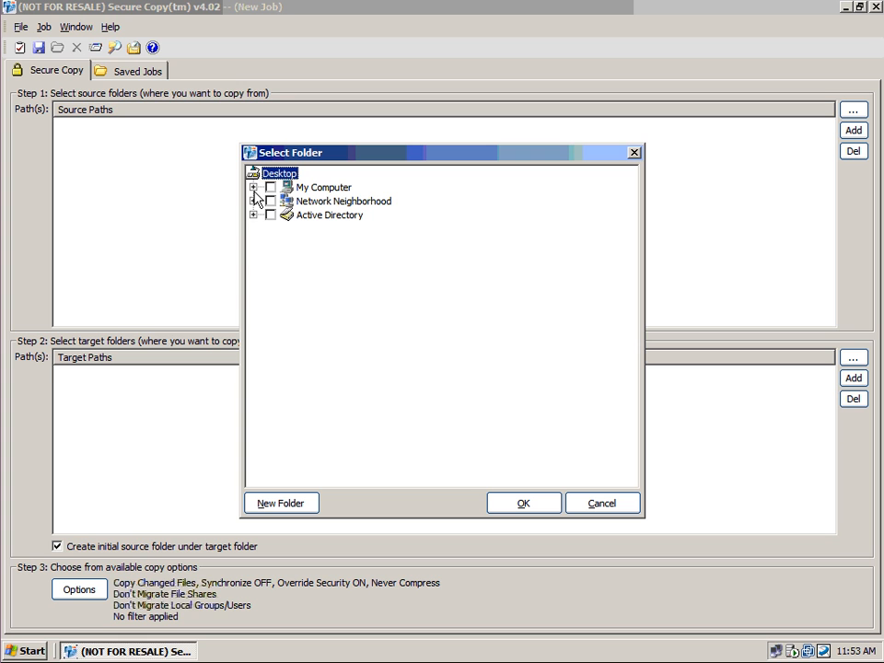
click(254, 201)
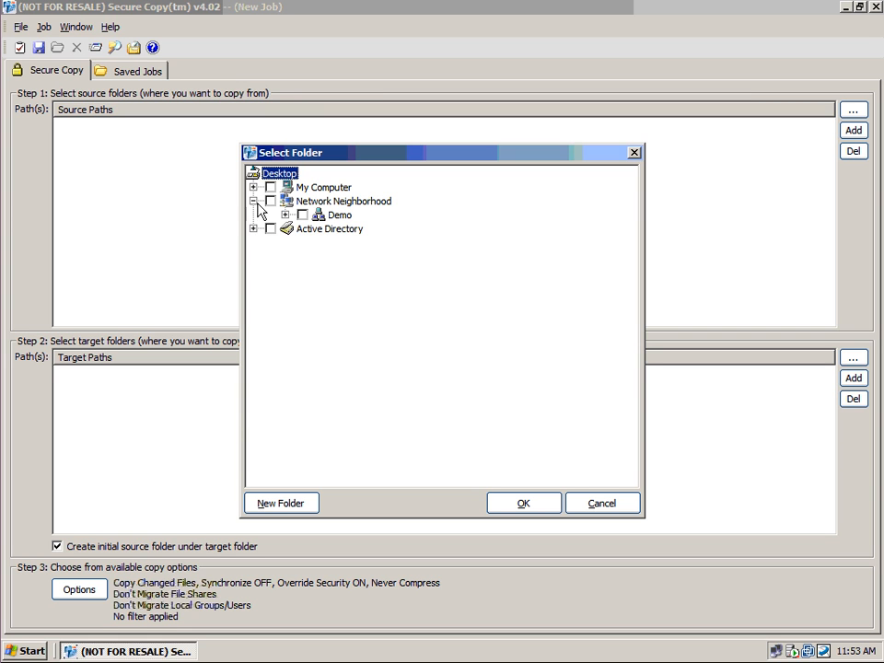
click(285, 214)
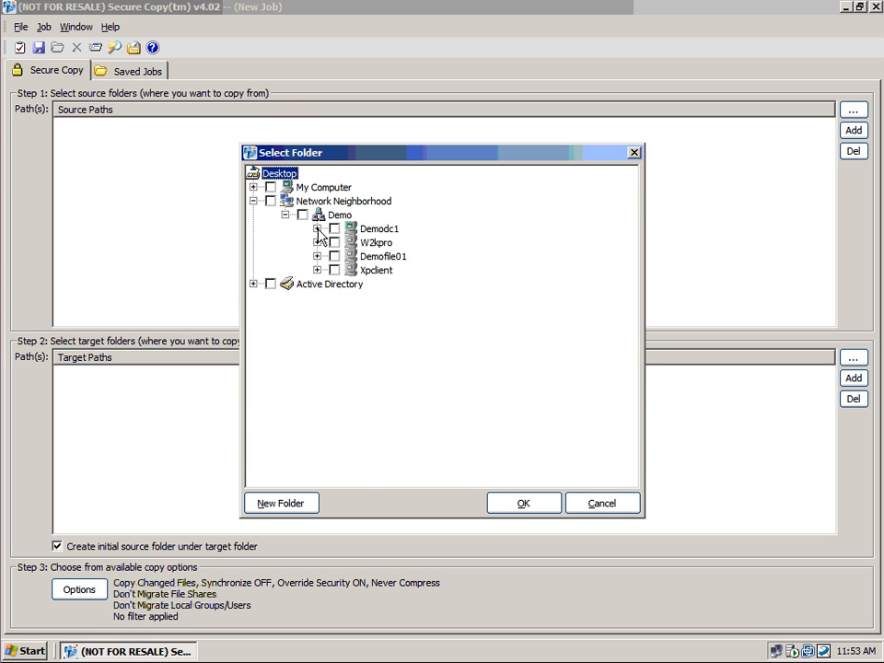
click(320, 229)
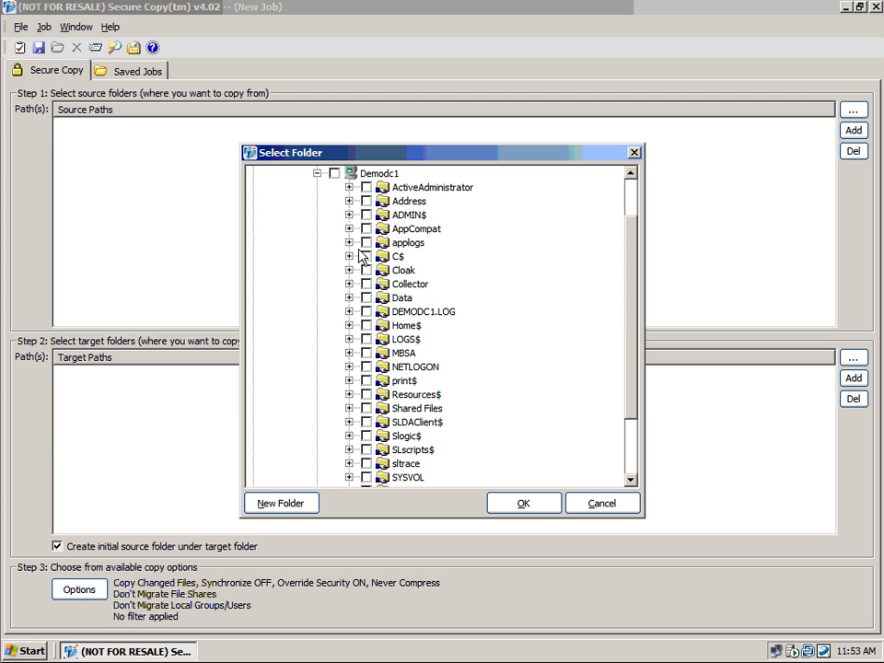
click(350, 299)
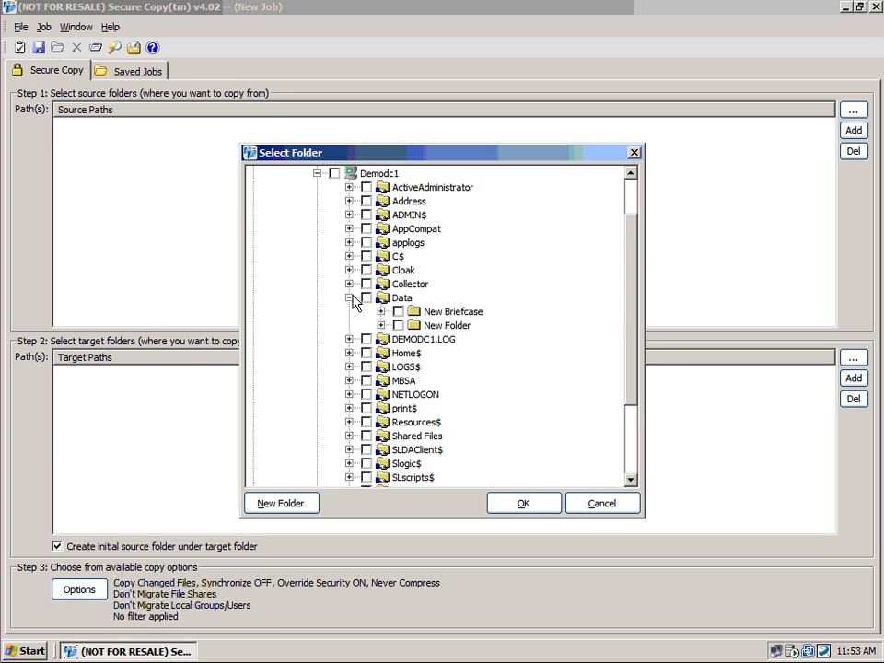
click(367, 298)
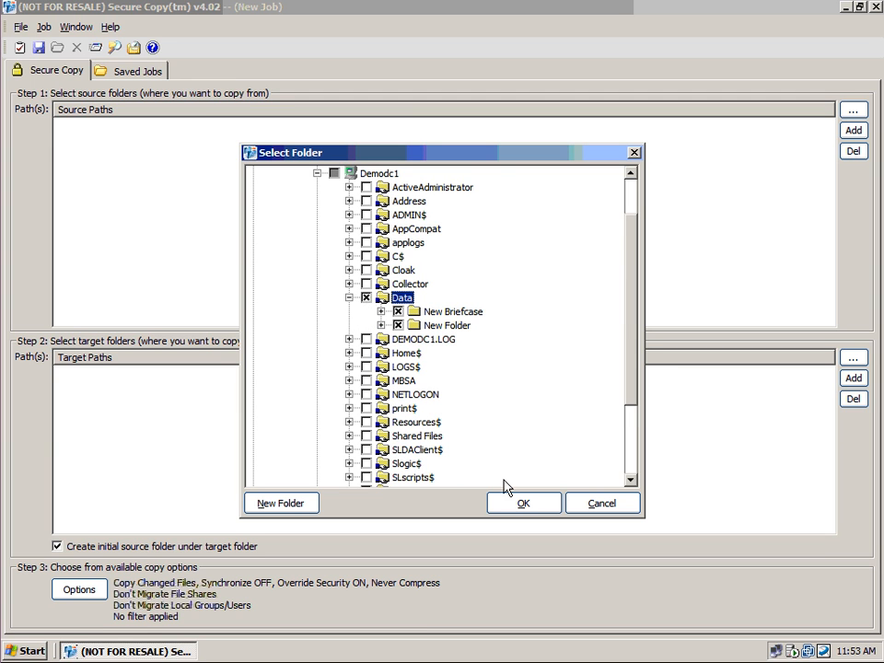
click(523, 503)
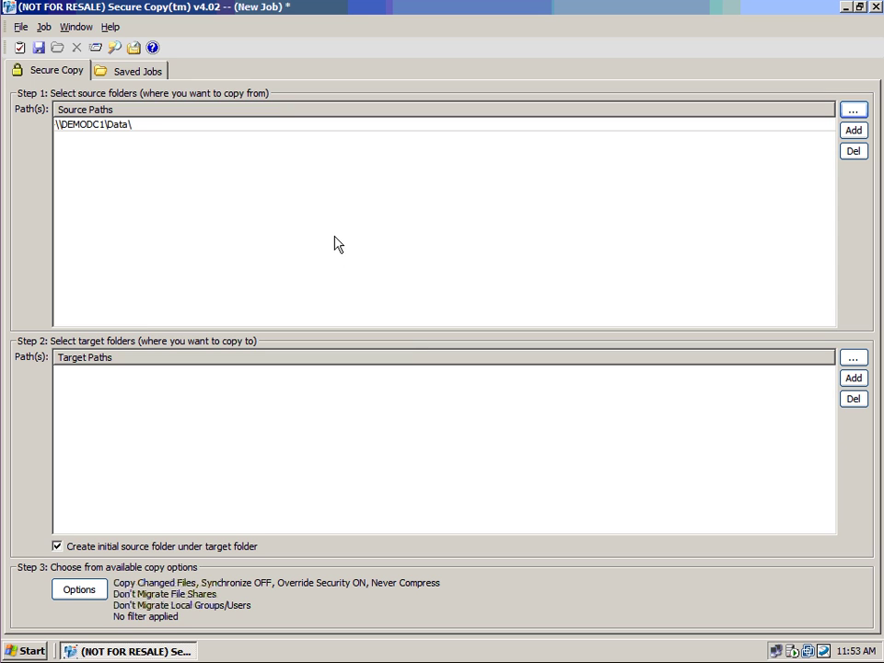
mouse_move(316, 221)
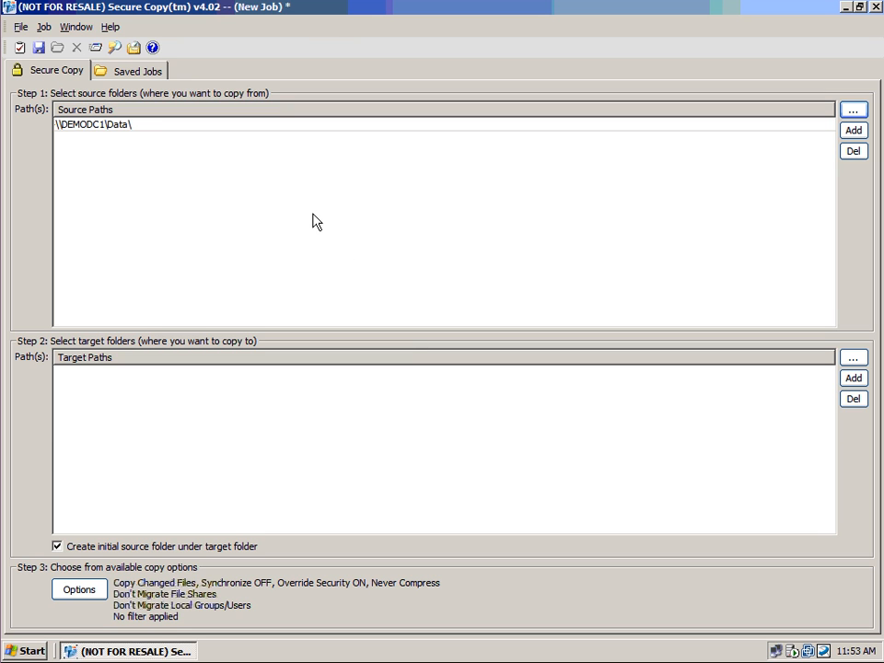
mouse_move(325, 221)
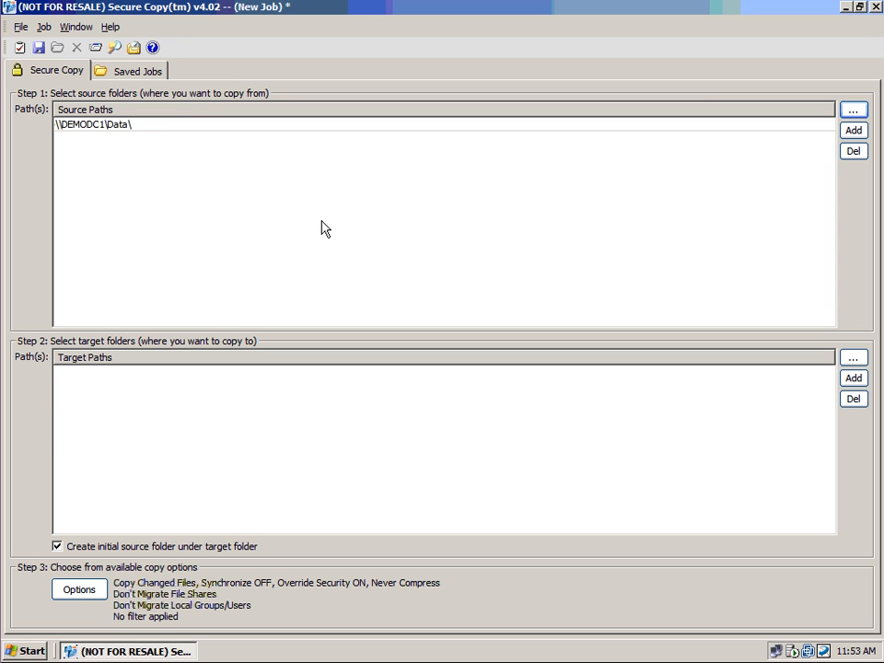
mouse_move(401, 210)
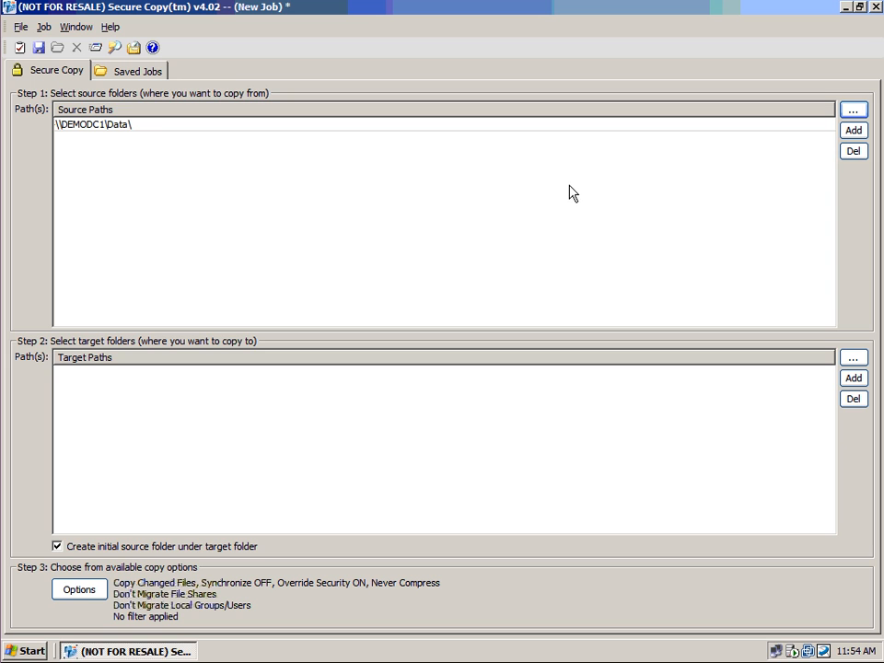
mouse_move(667, 247)
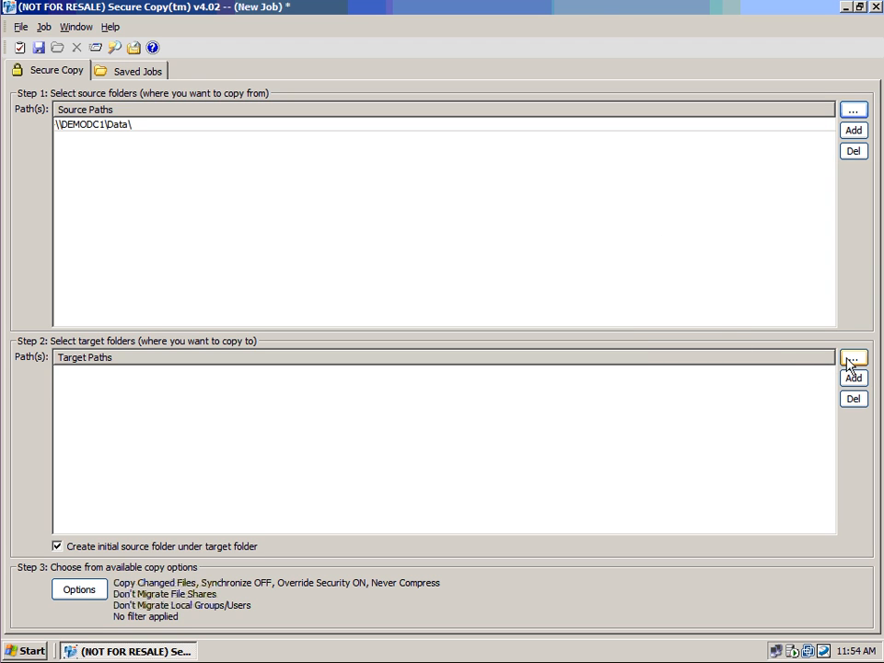
Browse the local computer and set C:\Misc\ as the job's target folder
click(853, 358)
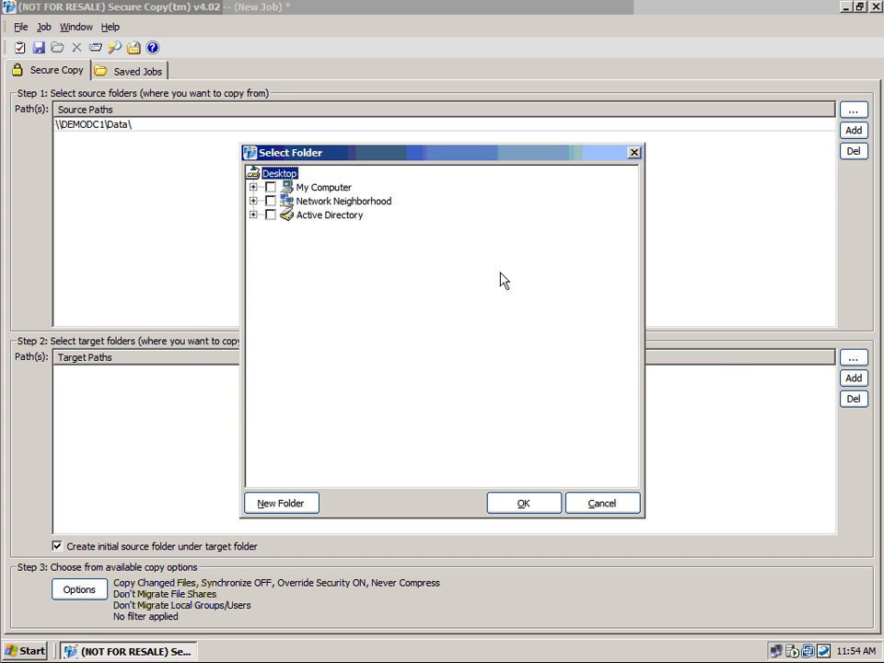
mouse_move(261, 195)
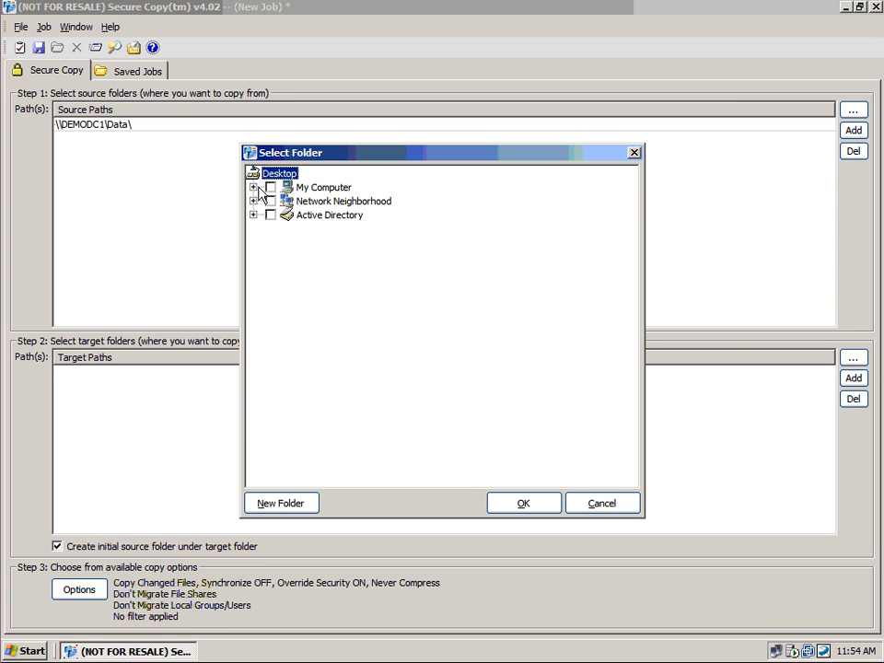
click(254, 188)
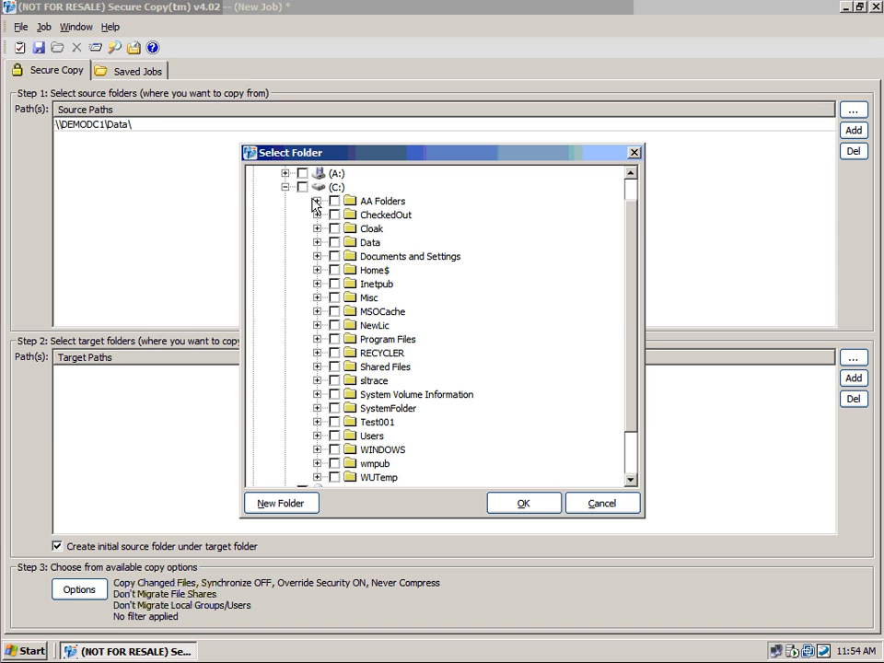
mouse_move(335, 302)
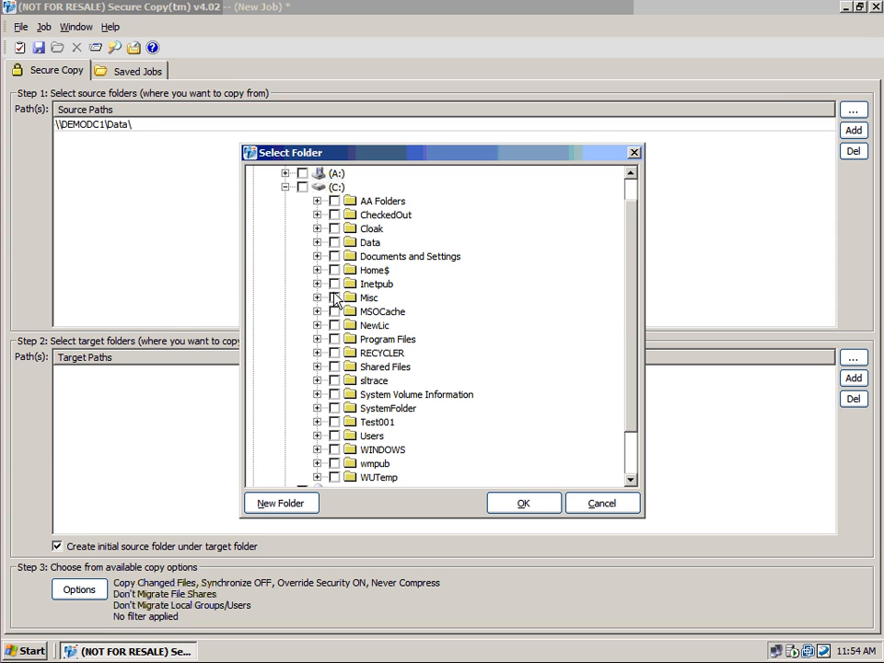
click(335, 299)
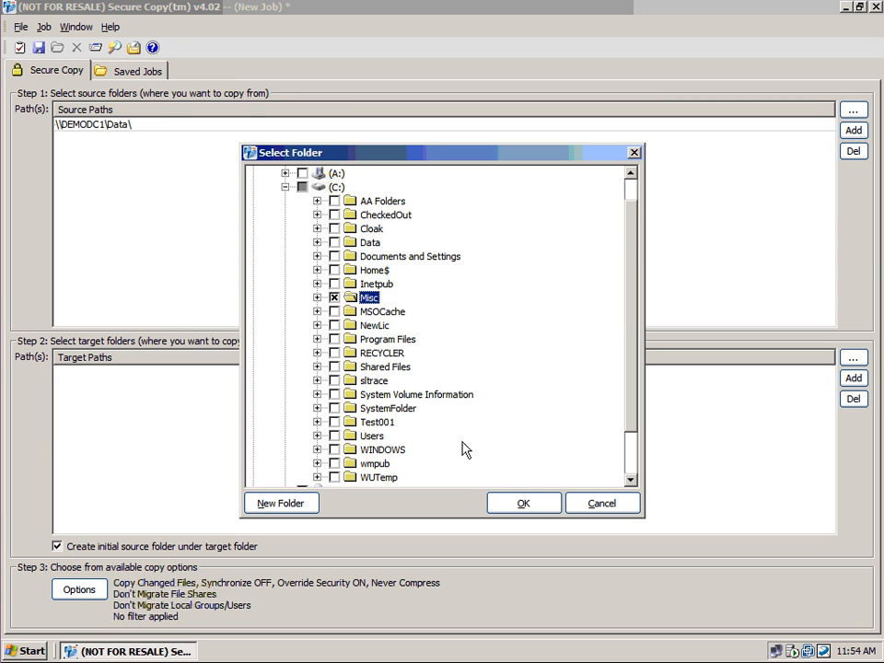
click(523, 503)
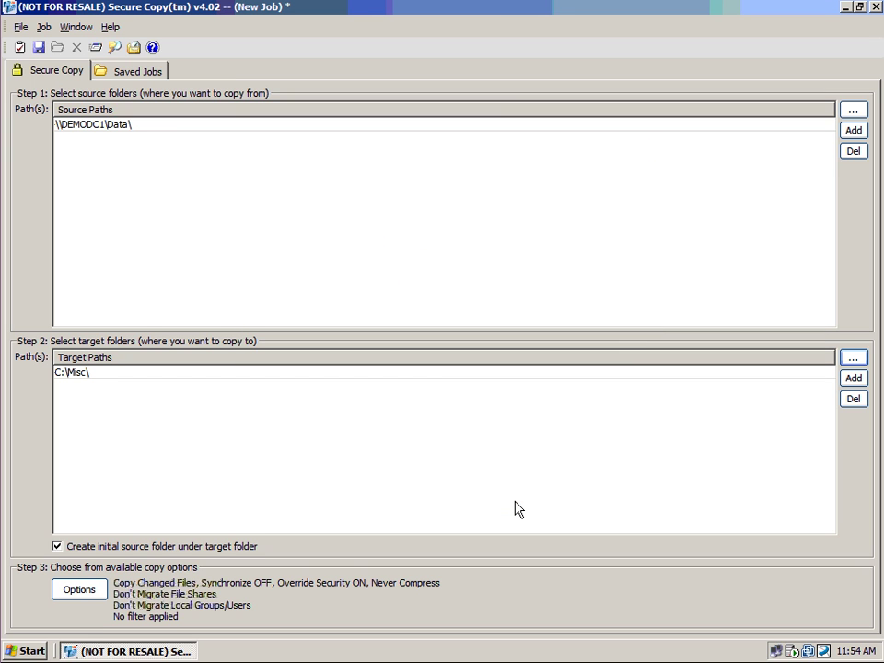
mouse_move(184, 545)
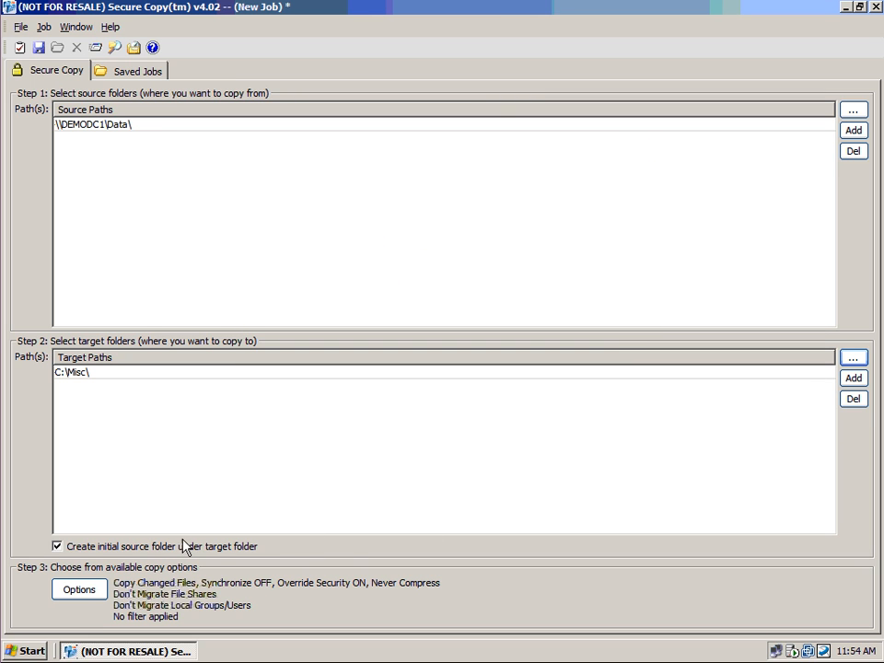
mouse_move(288, 538)
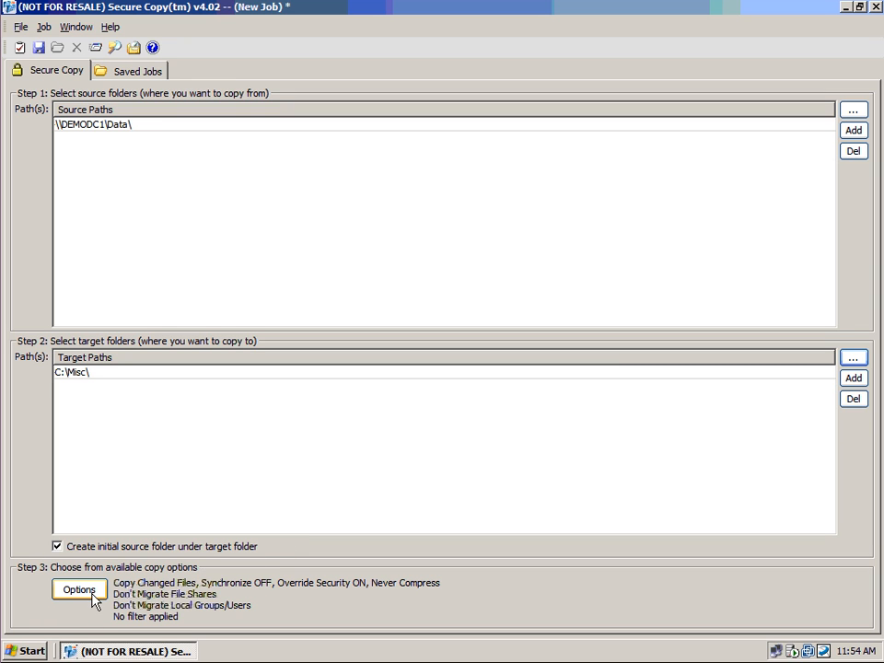
Review General Copy Options, toggling Generate Log File and Verbose Logging on and back off
click(79, 590)
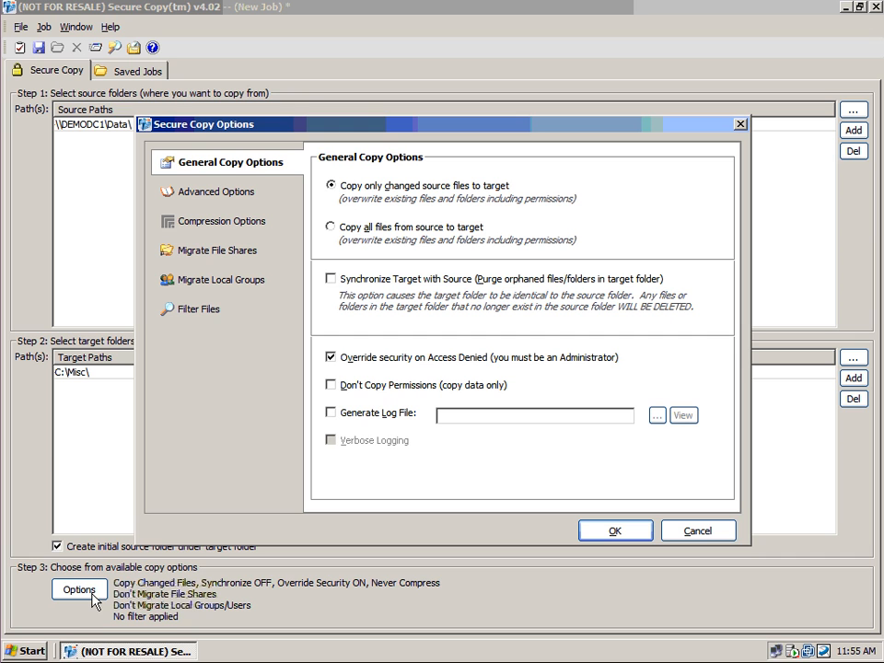
mouse_move(159, 579)
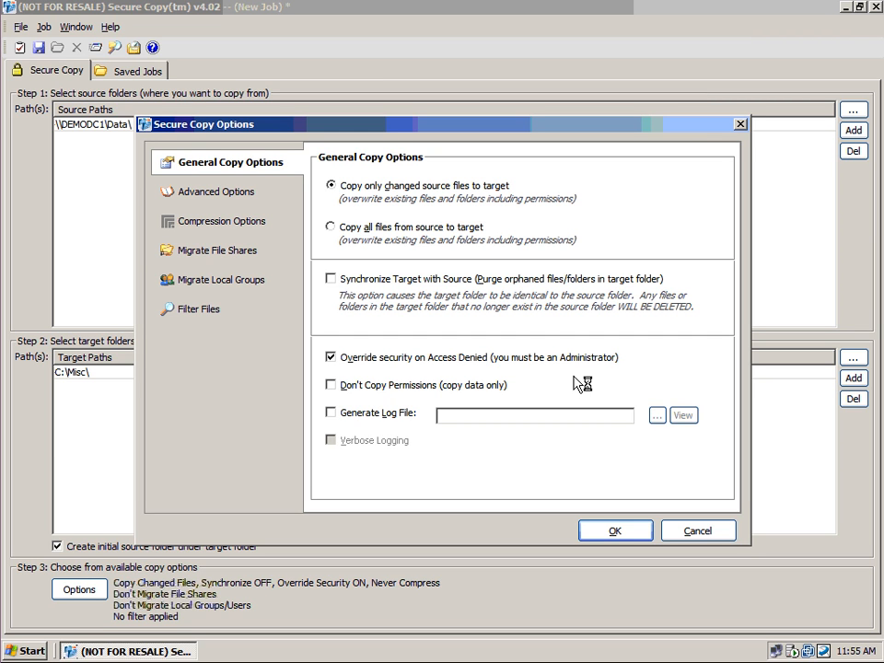
mouse_move(575, 383)
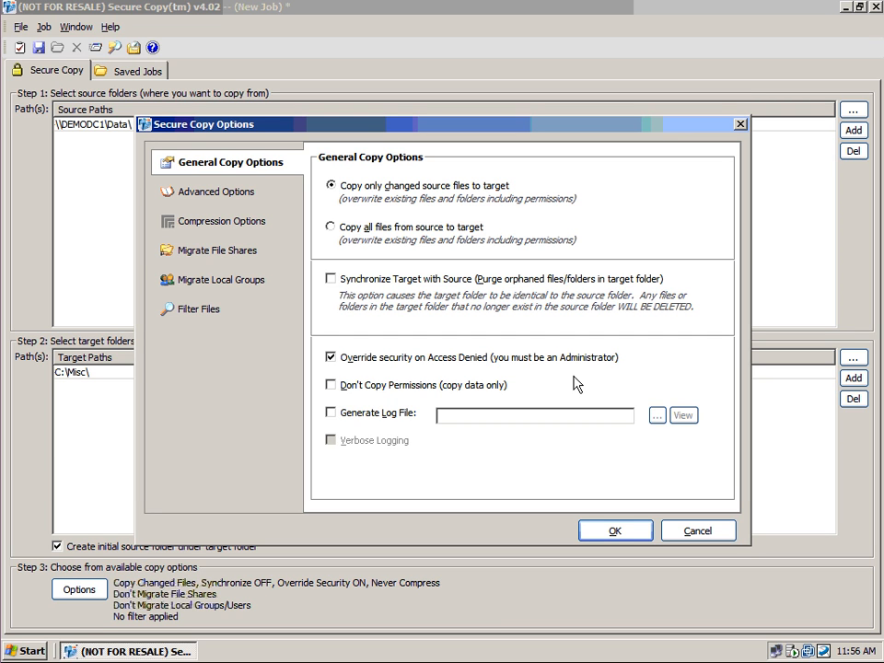
mouse_move(335, 420)
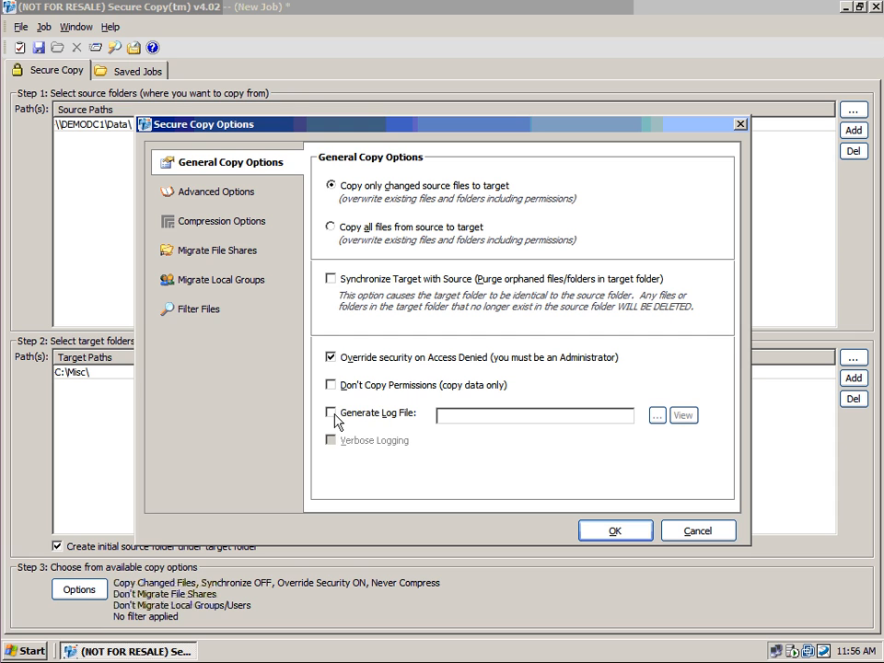
click(331, 413)
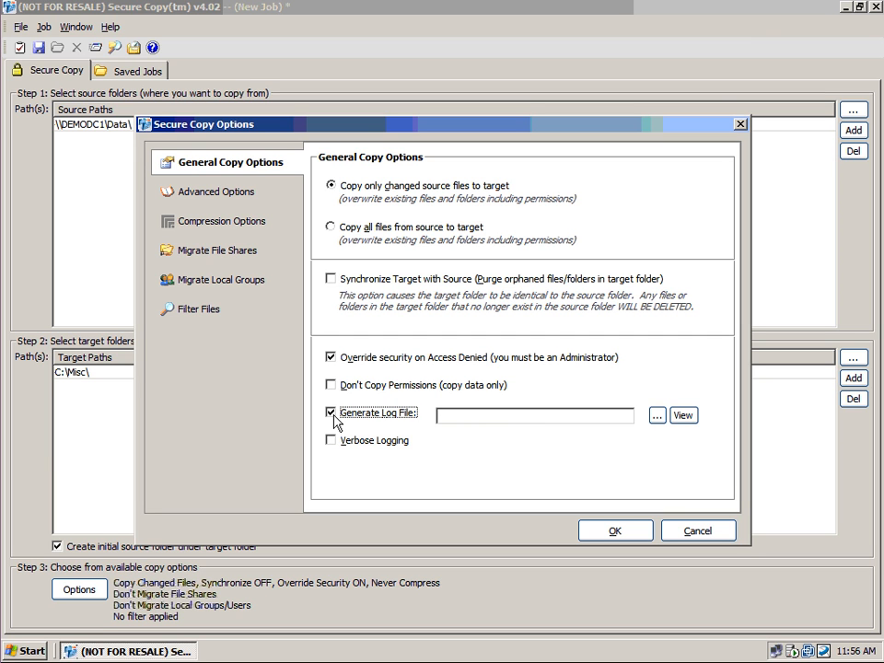
mouse_move(335, 451)
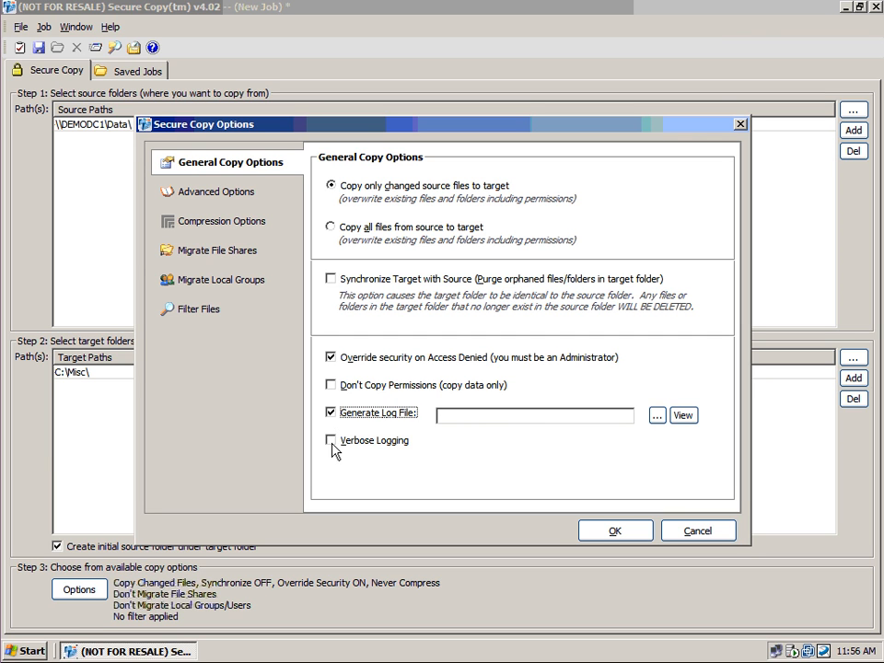
click(331, 440)
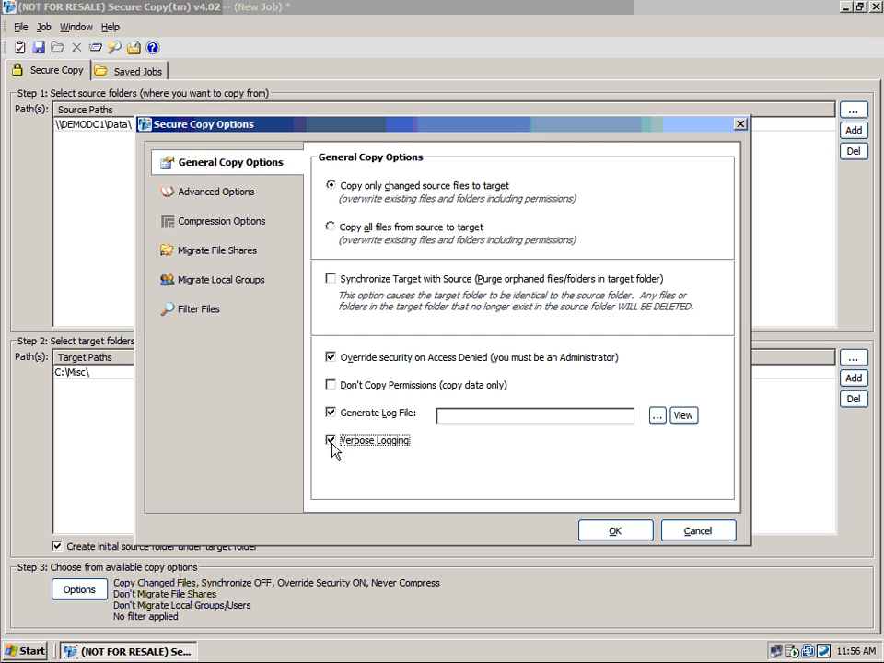
click(332, 440)
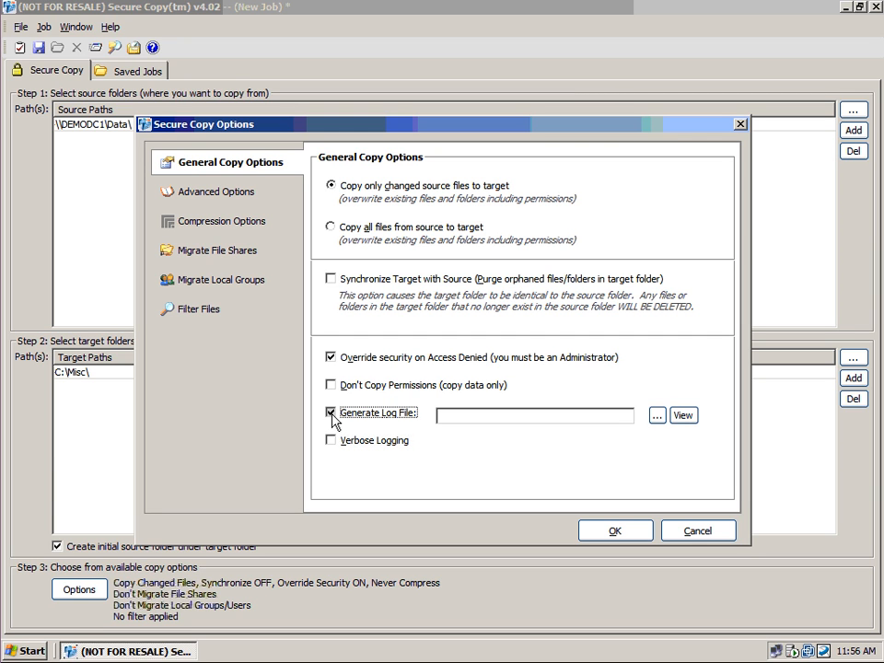
click(331, 413)
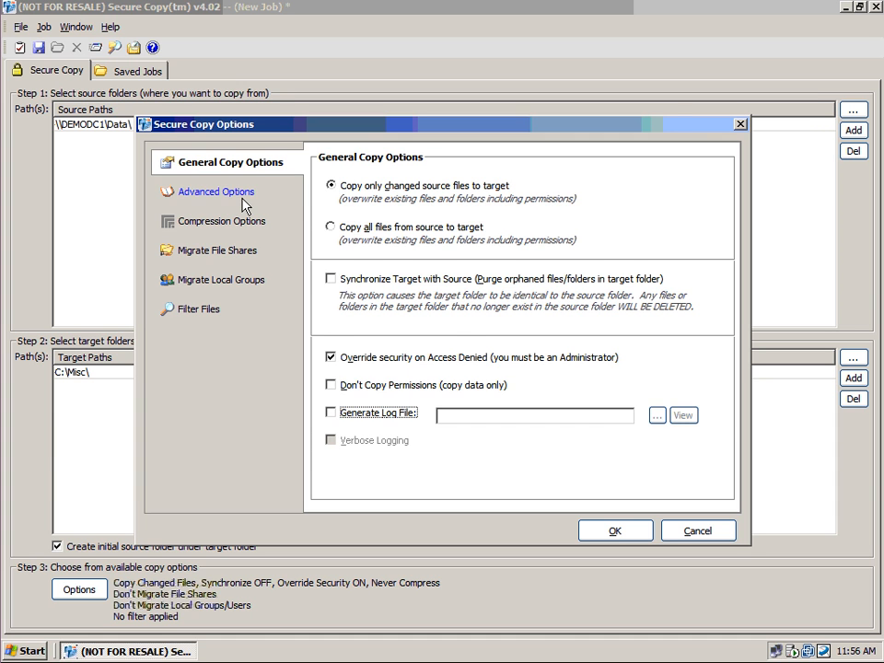
Show the Advanced Options page with thread count, batch count and batch size settings
click(218, 192)
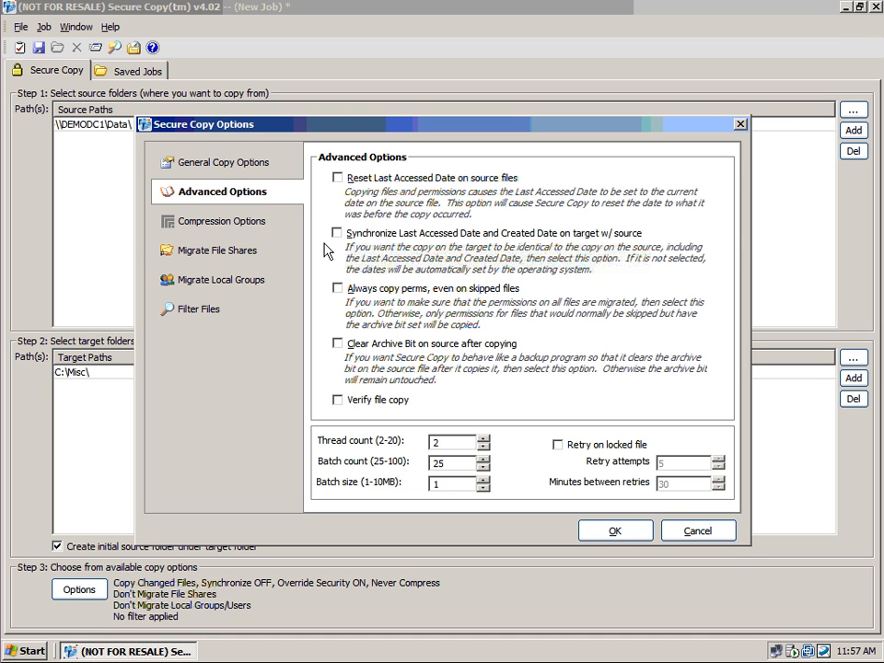
mouse_move(538, 295)
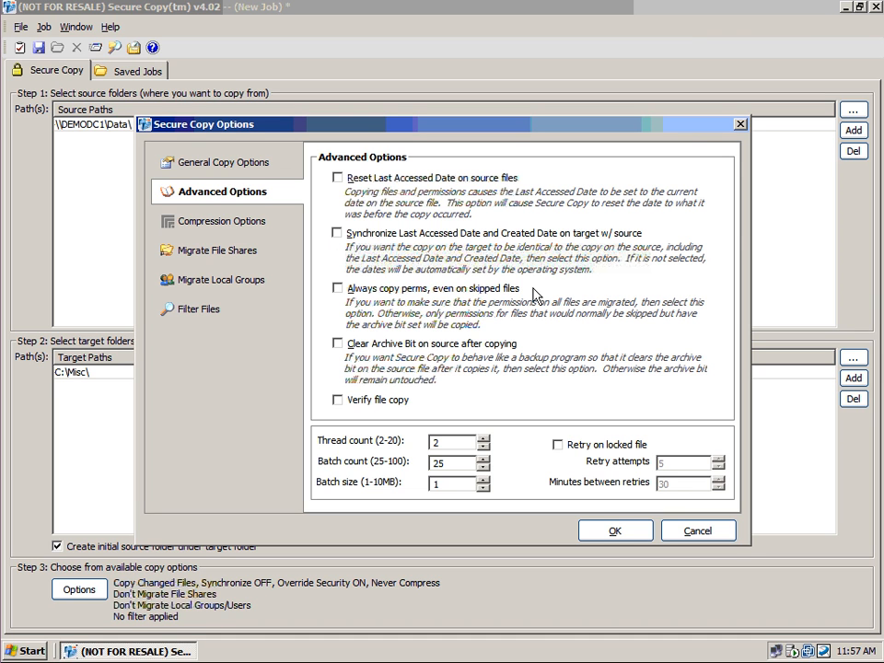